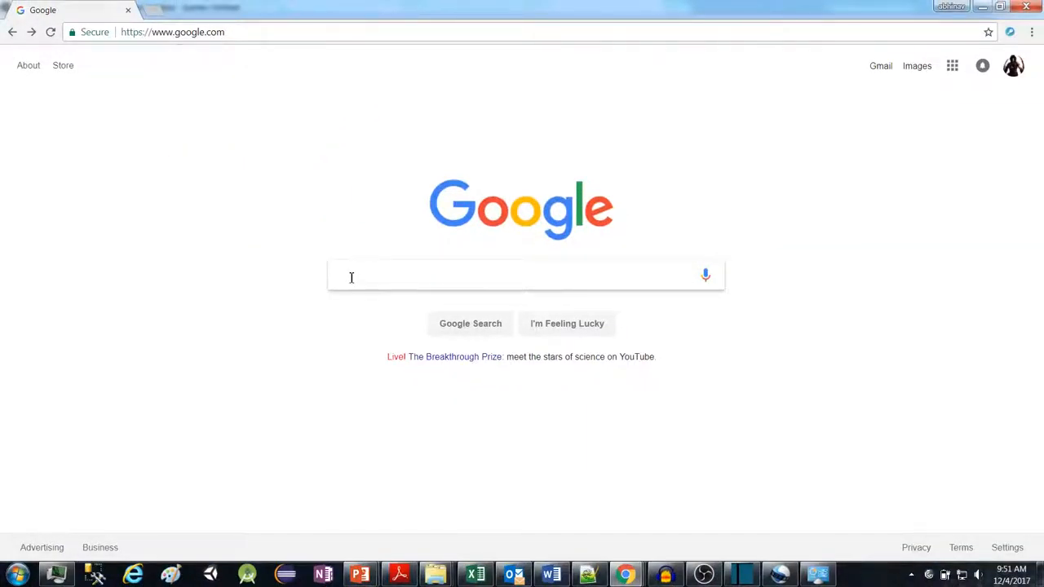
Step: Search Google for 'Zoomit' and open the ZoomIt Sysinternals result on Microsoft Docs
{"action": "type", "text": "z"}
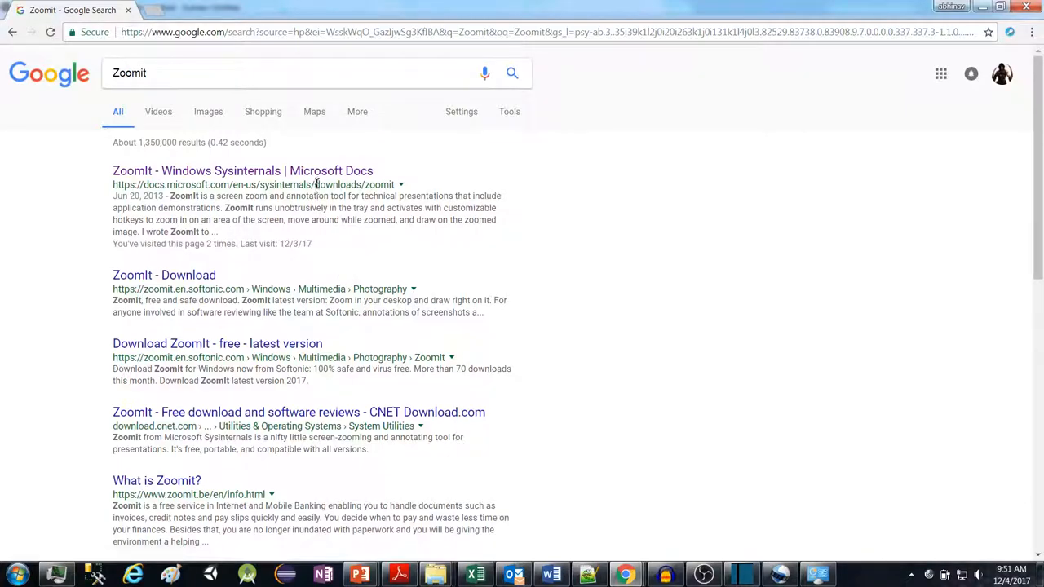
{"action": "left_click", "coordinate": [242, 172]}
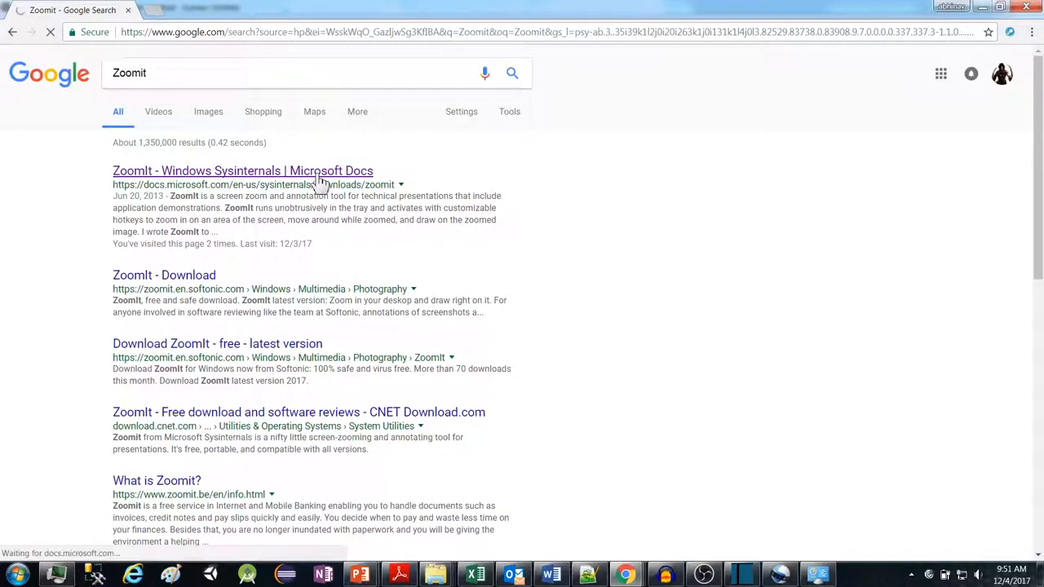
Step: Download the ZoomIt v4.5 package (296 KB) so ZoomIt.zip lands in the Temp\test folder
{"action": "left_click", "coordinate": [242, 172]}
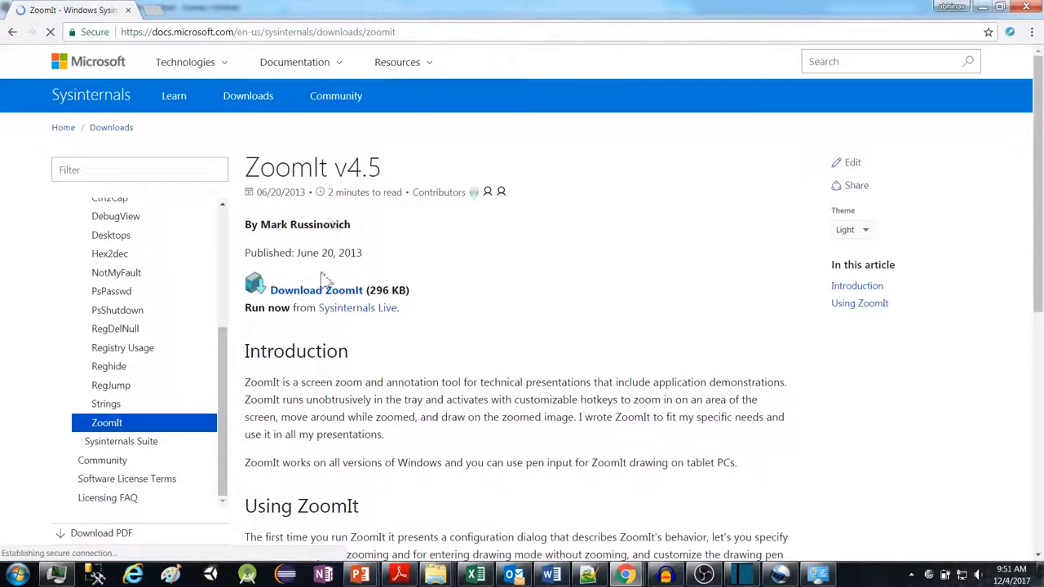
{"action": "left_click", "coordinate": [316, 291]}
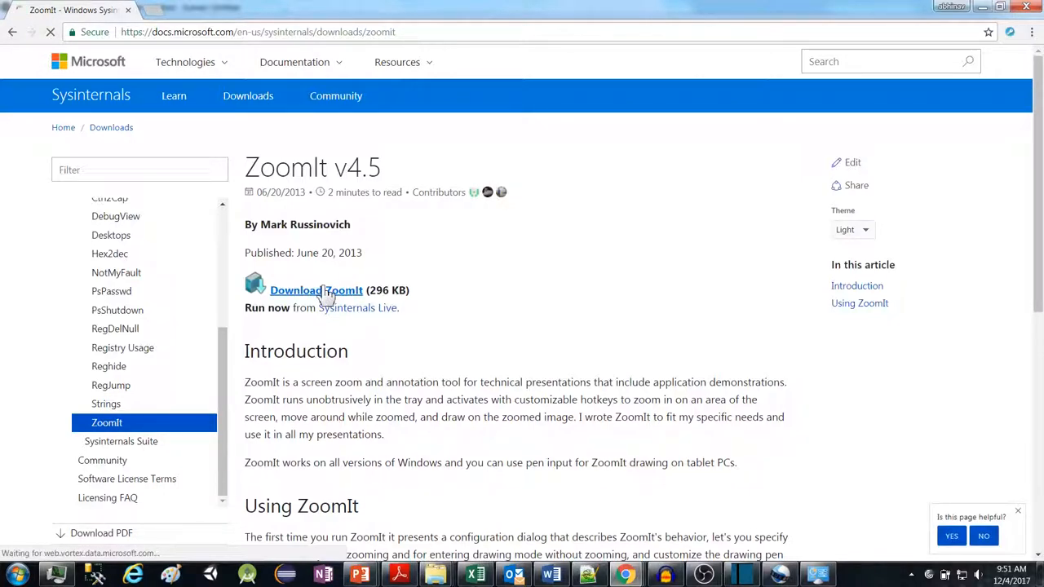
{"action": "left_click", "coordinate": [317, 291]}
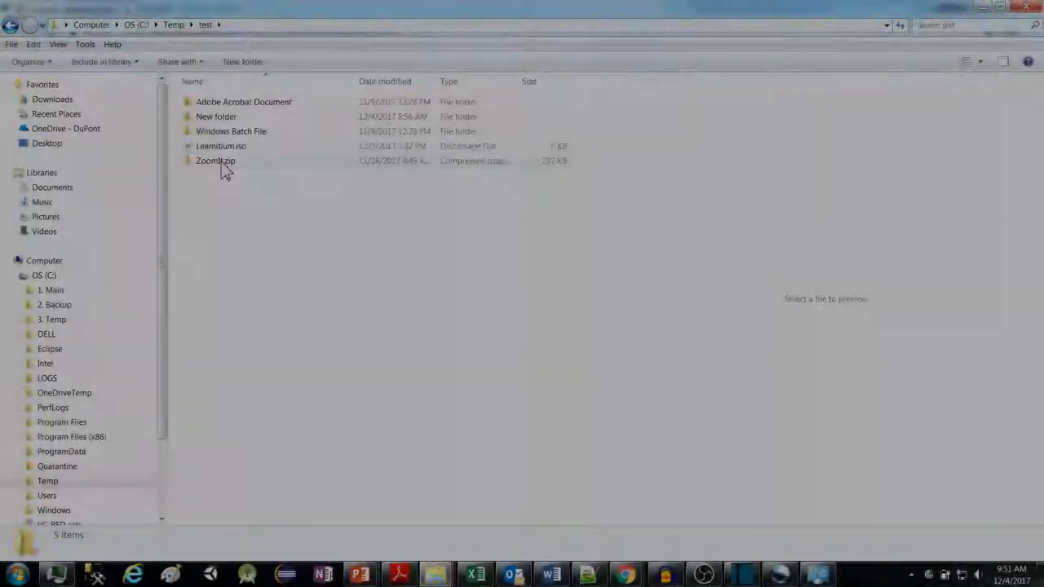
Step: Extract ZoomIt.zip with 7-Zip into a ZoomIt folder and open it to show ZoomIt.exe and Eula.txt
{"action": "right_click", "coordinate": [215, 162]}
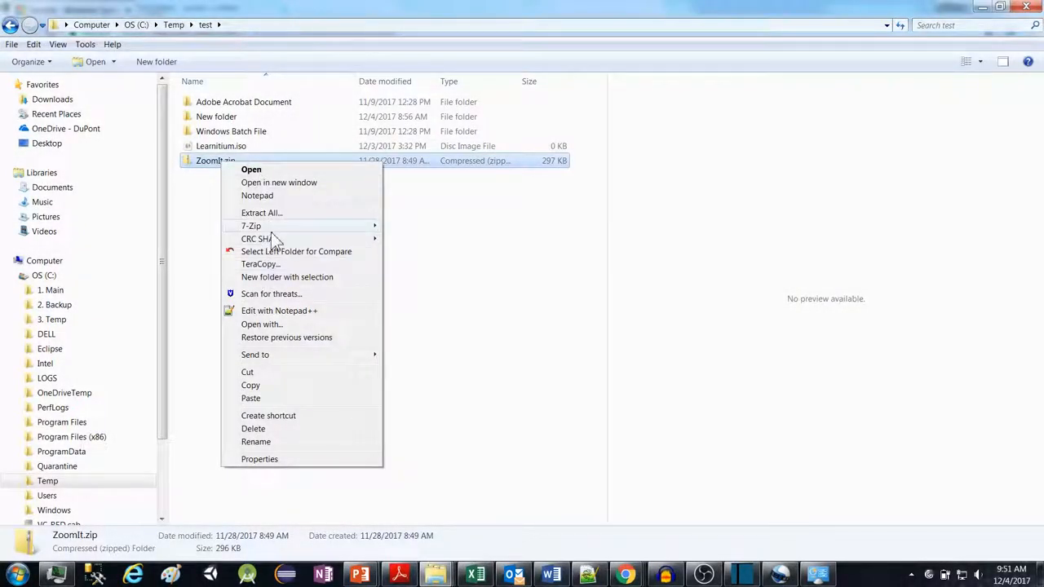
{"action": "mouse_move", "coordinate": [251, 225]}
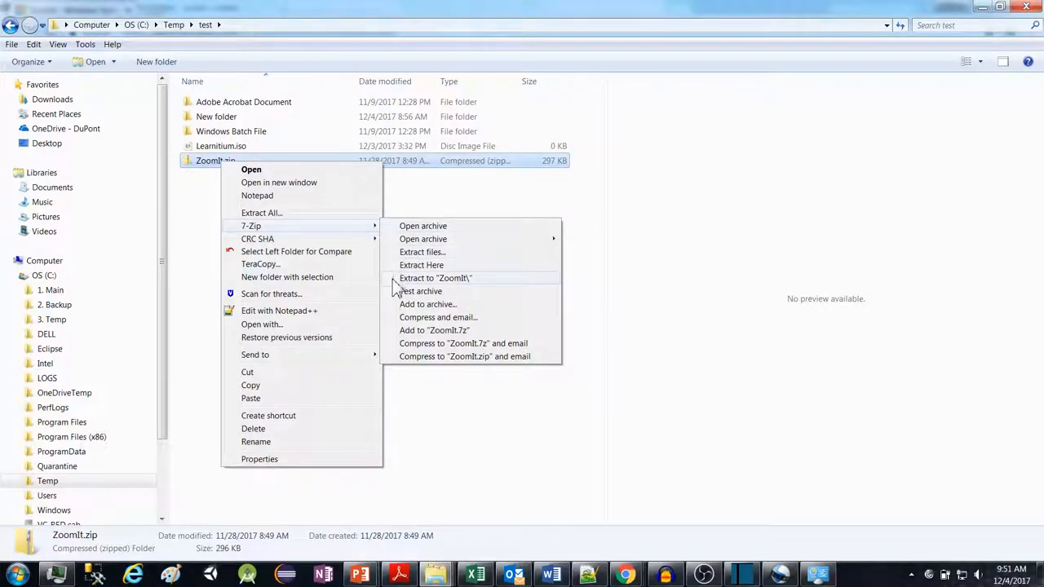
{"action": "left_click", "coordinate": [398, 287]}
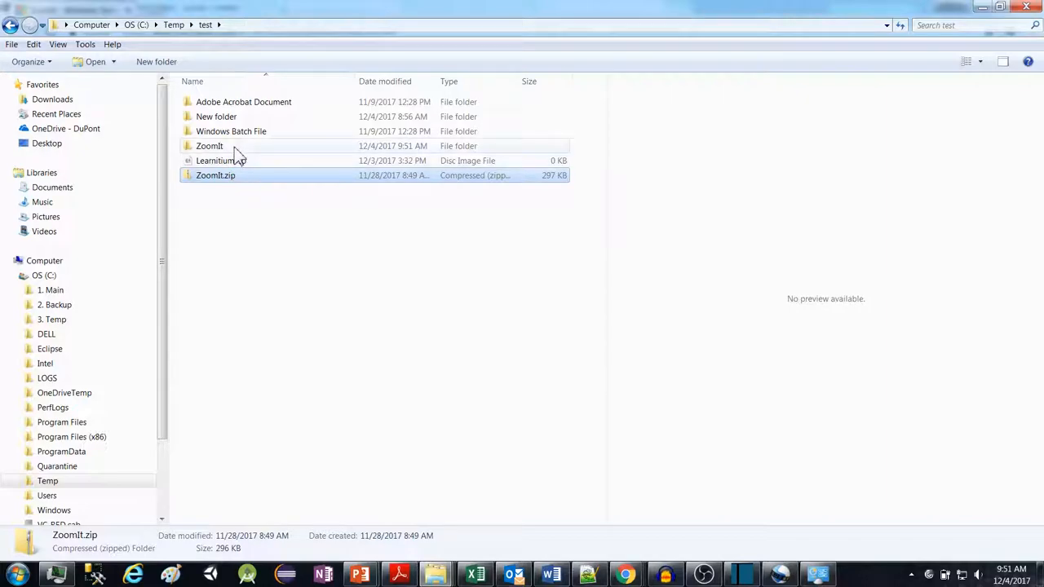
{"action": "double_click", "coordinate": [209, 146]}
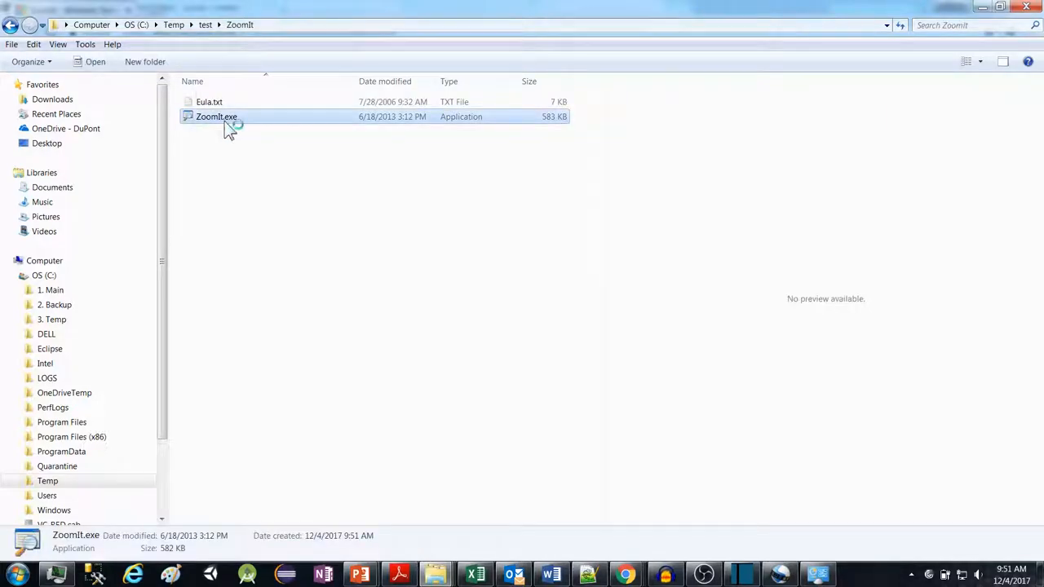
Step: Launch ZoomIt.exe and raise the initial zoom magnification slider to 3.0
{"action": "double_click", "coordinate": [216, 117]}
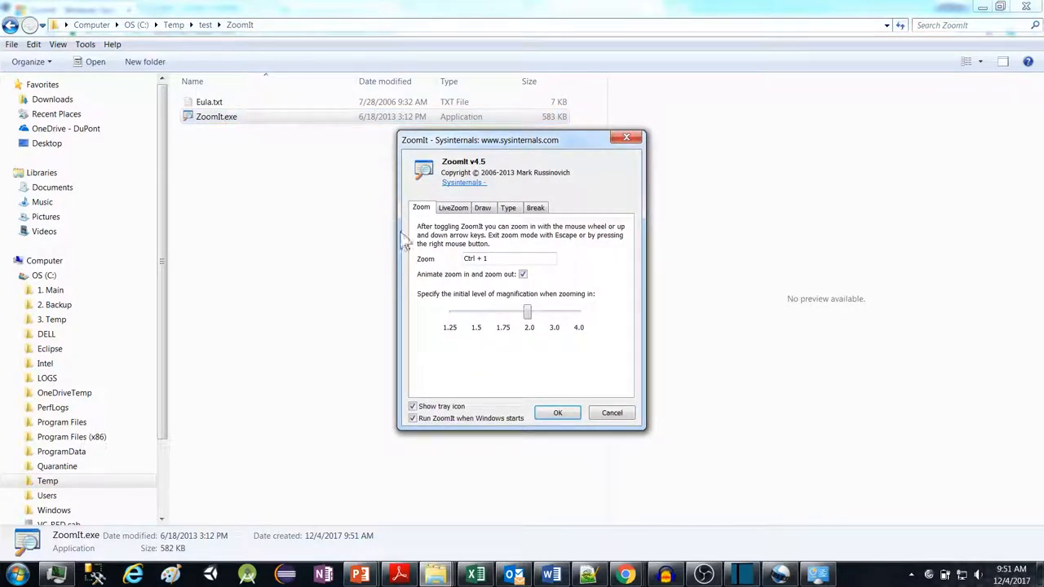
{"action": "mouse_move", "coordinate": [499, 264]}
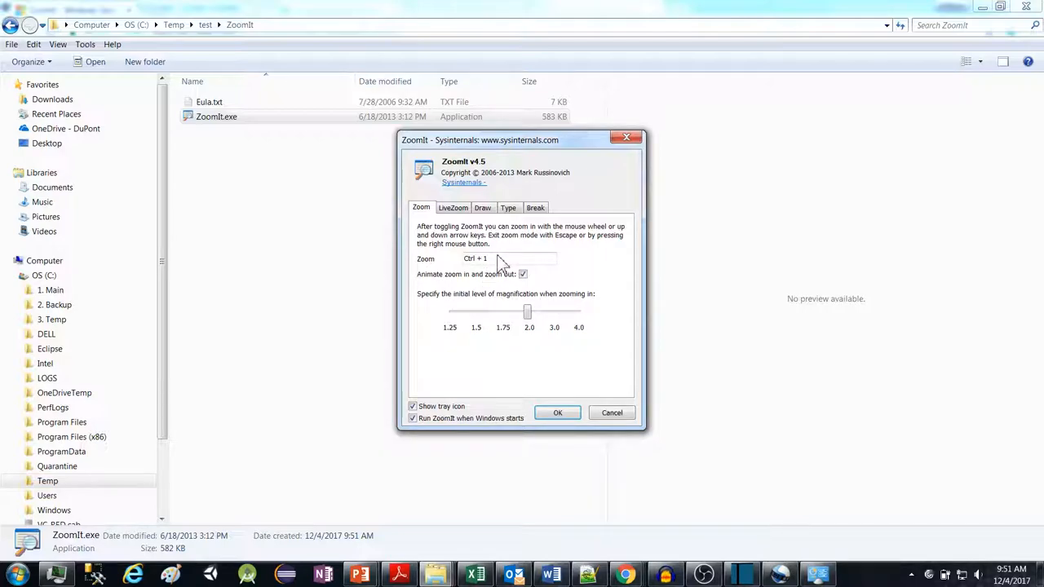
{"action": "left_click", "coordinate": [506, 257]}
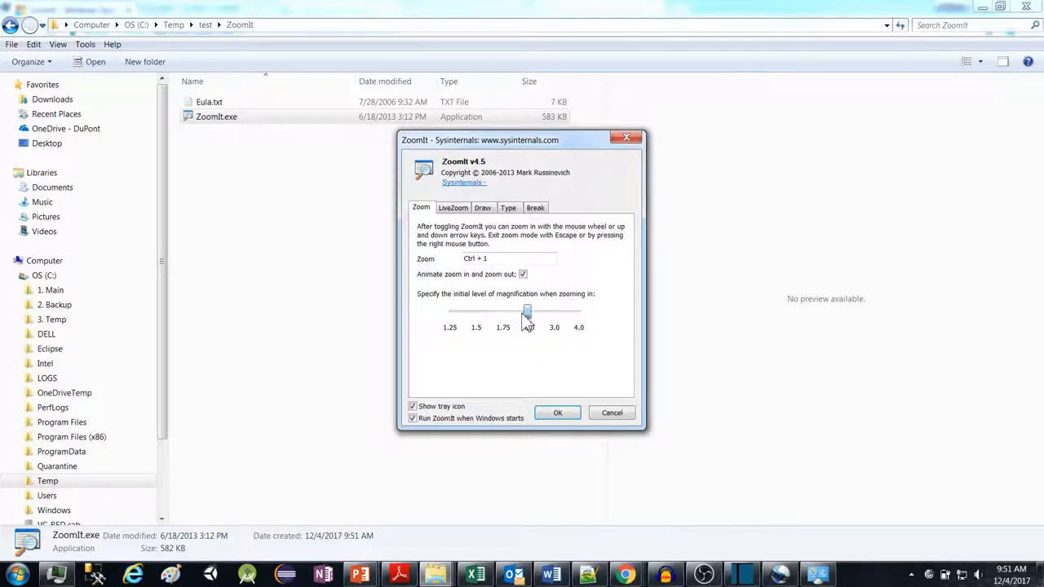
{"action": "left_click_drag", "start_coordinate": [527, 311], "coordinate": [552, 311]}
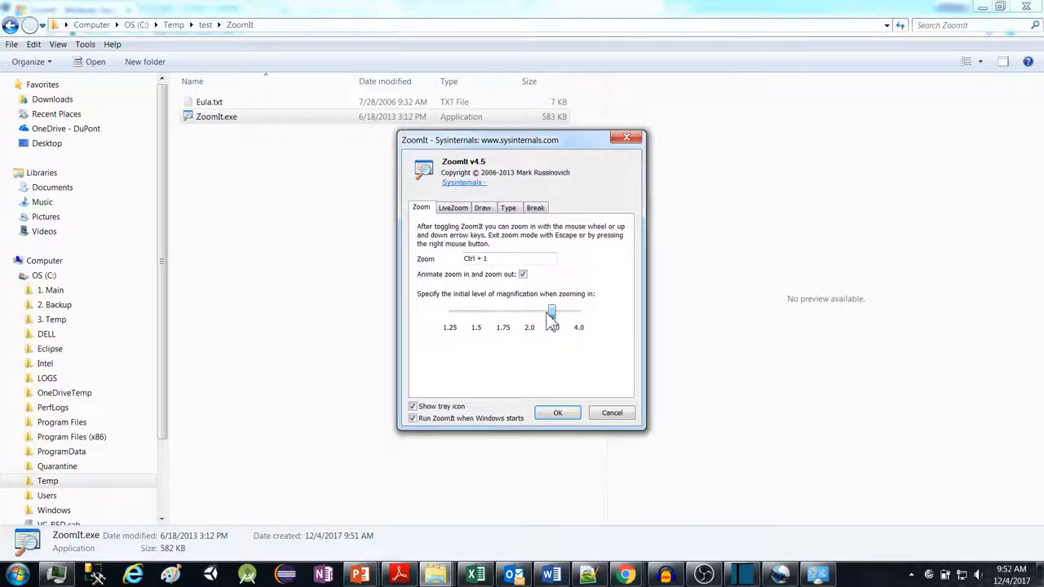
{"action": "left_click", "coordinate": [454, 208]}
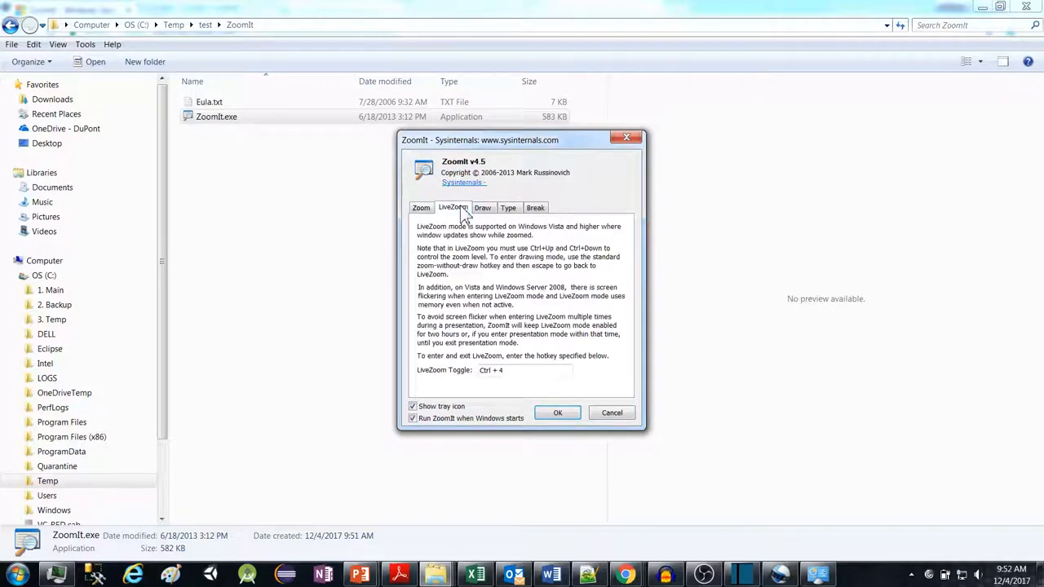
{"action": "mouse_move", "coordinate": [482, 209]}
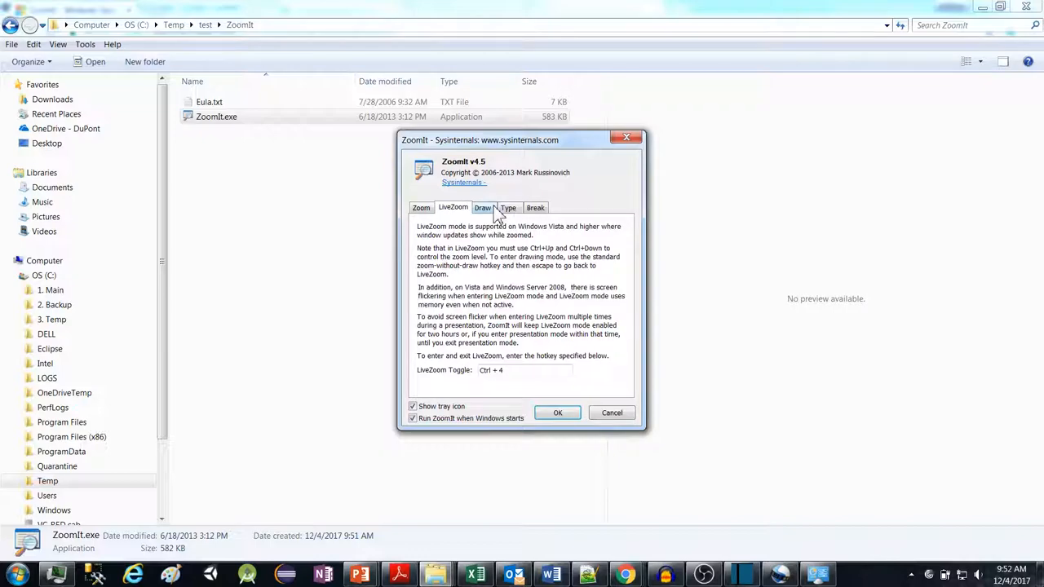
Step: Review the Draw, Type and Break settings, then accept them with OK so ZoomIt stays in the tray
{"action": "left_click", "coordinate": [481, 207]}
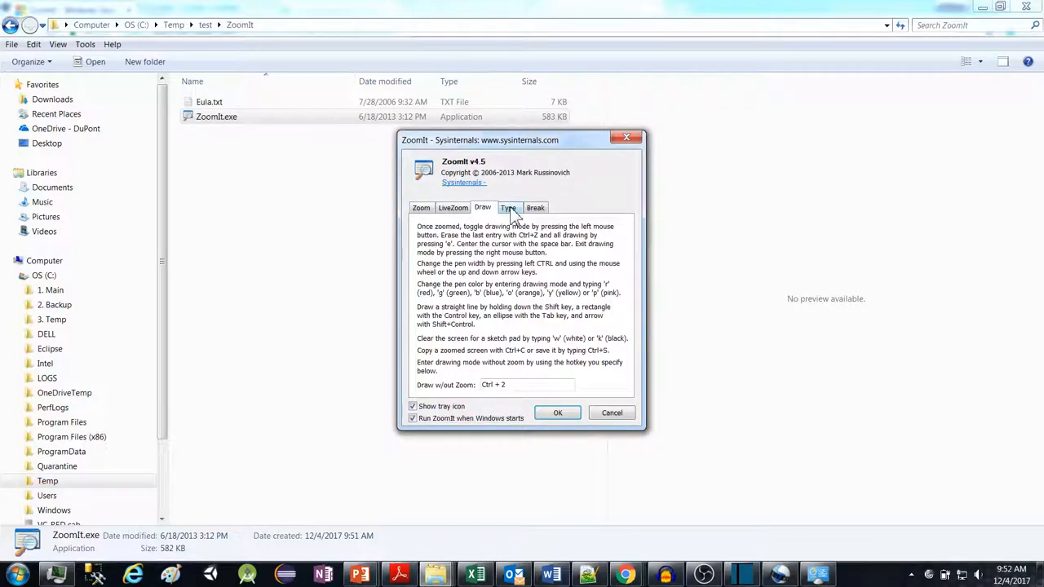
{"action": "left_click", "coordinate": [509, 207]}
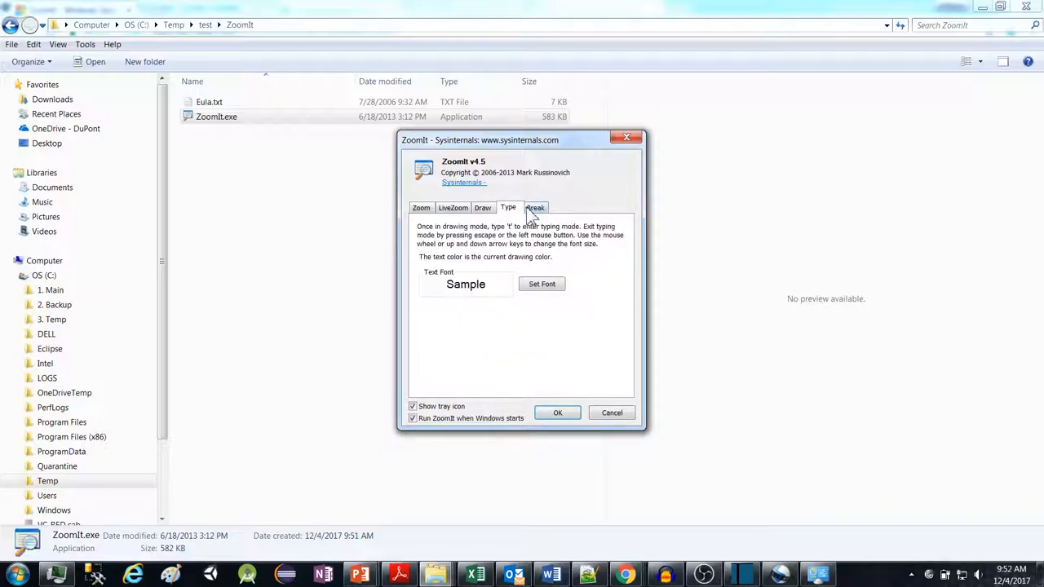
{"action": "left_click", "coordinate": [535, 207]}
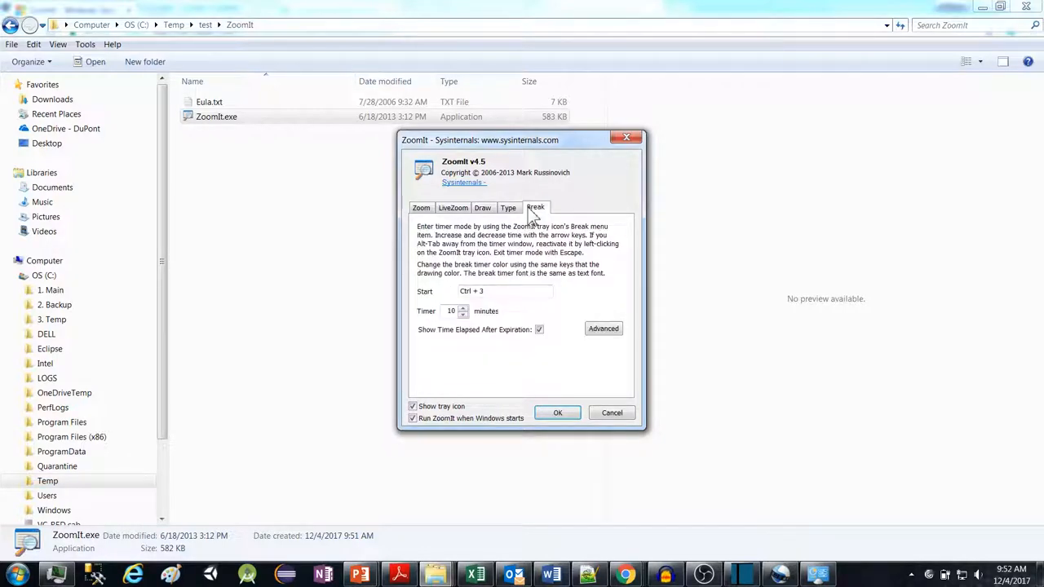
{"action": "left_click", "coordinate": [558, 413]}
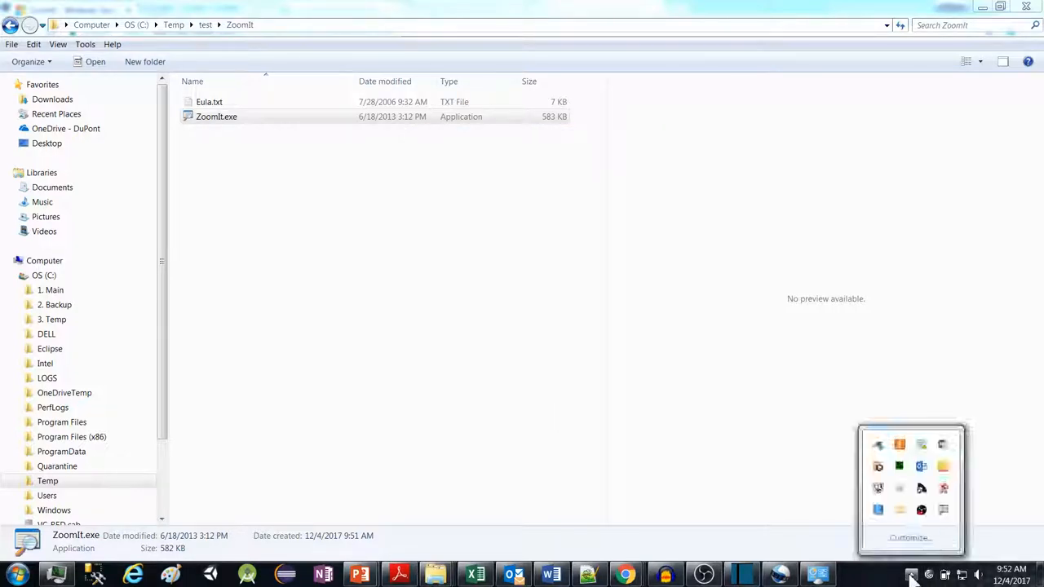
{"action": "mouse_move", "coordinate": [943, 518]}
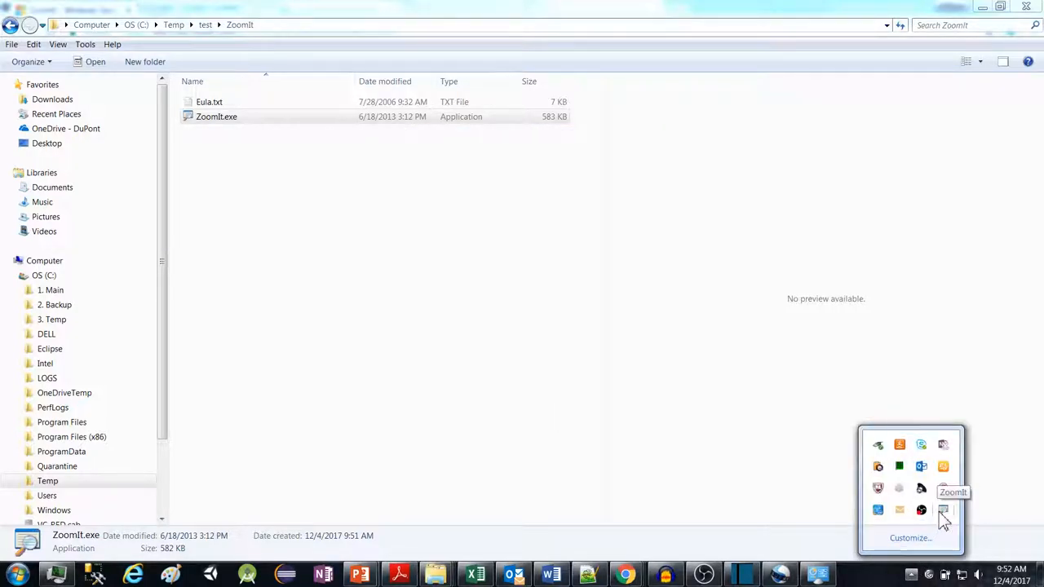